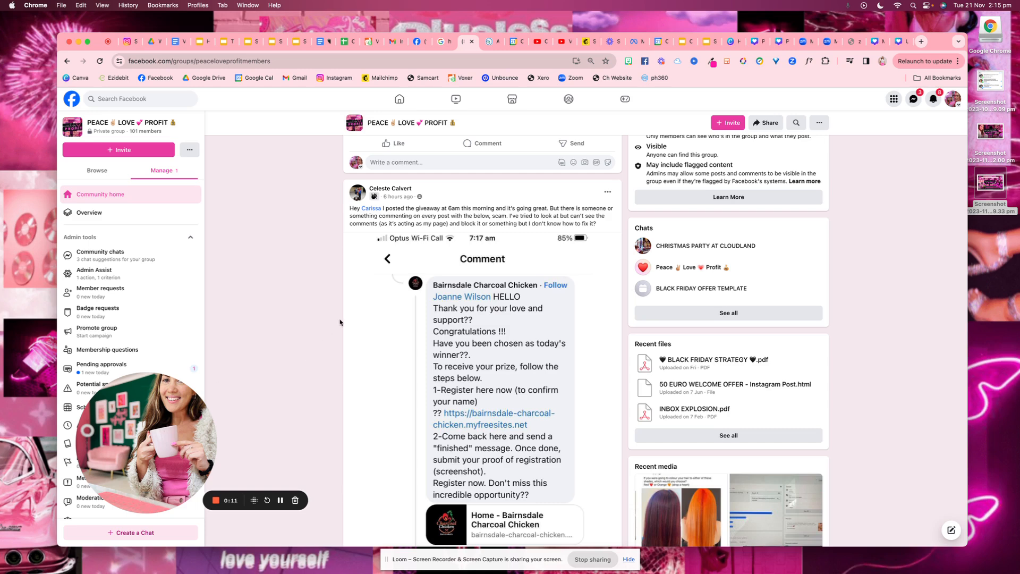
# Scroll through the group post reporting the scam giveaway comment and its fake prize screenshot.
pyautogui.scroll(-3)
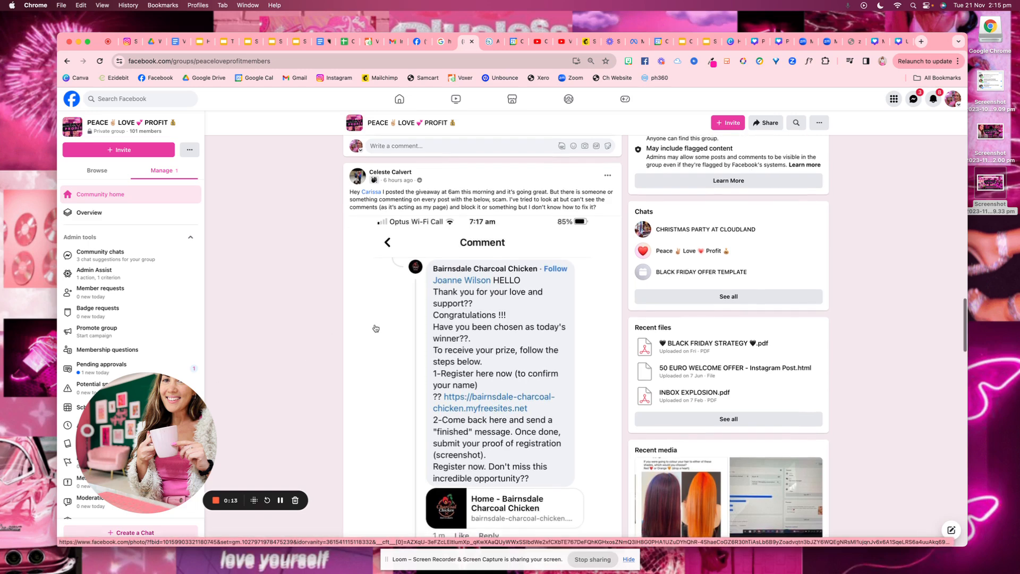
pyautogui.moveTo(523, 273)
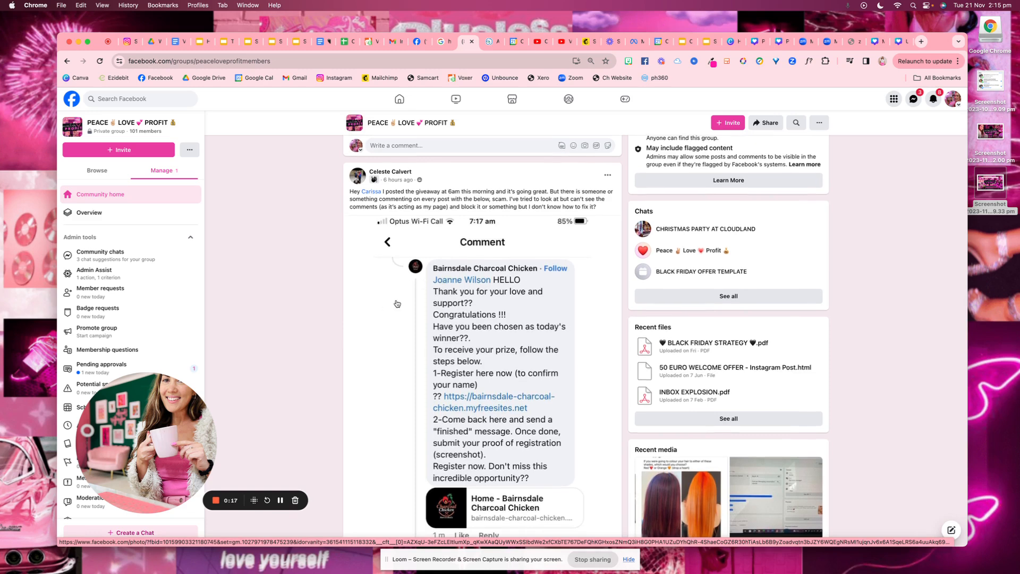
pyautogui.scroll(-3)
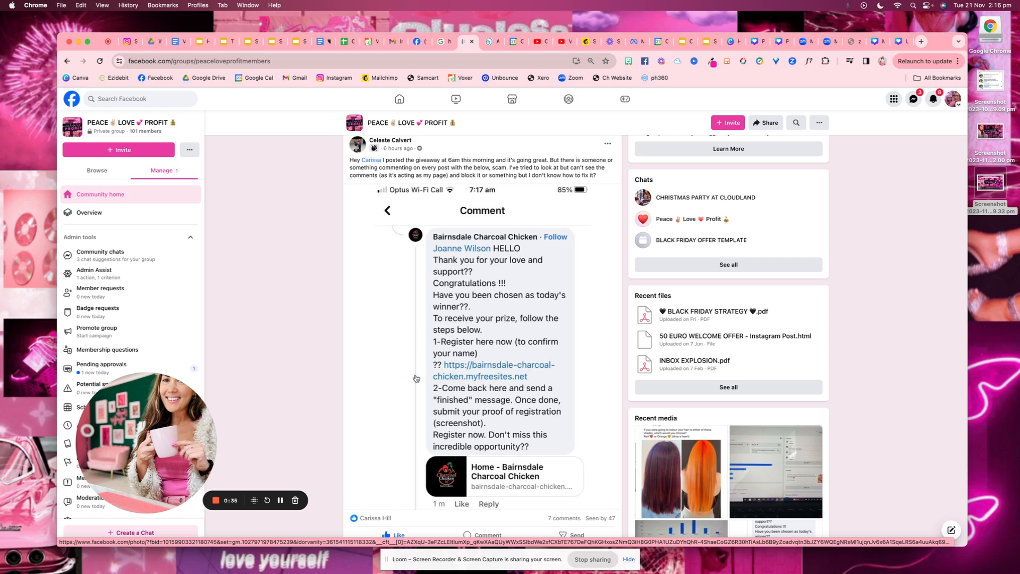
pyautogui.scroll(-3)
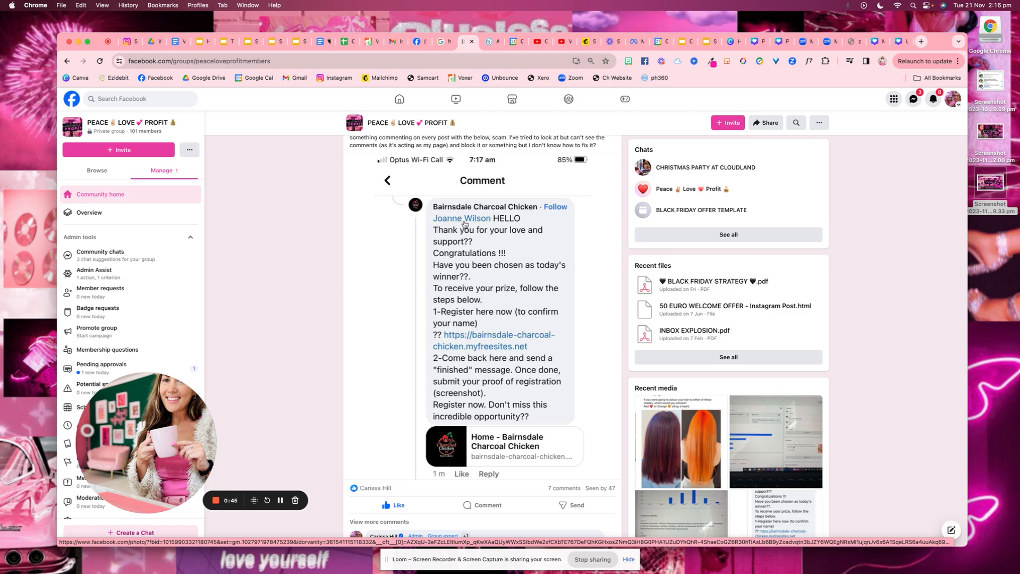
pyautogui.moveTo(407, 241)
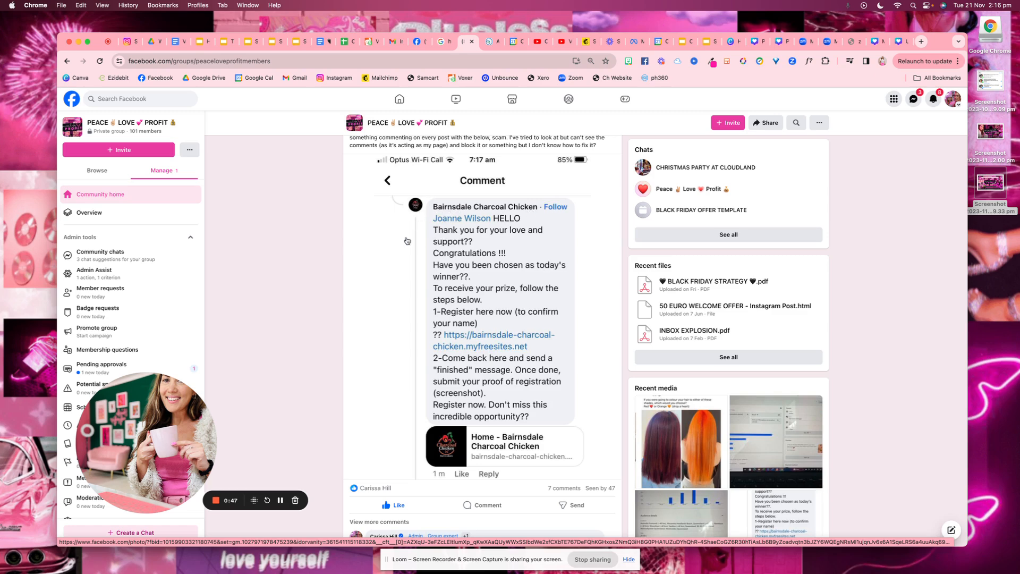
pyautogui.moveTo(576, 316)
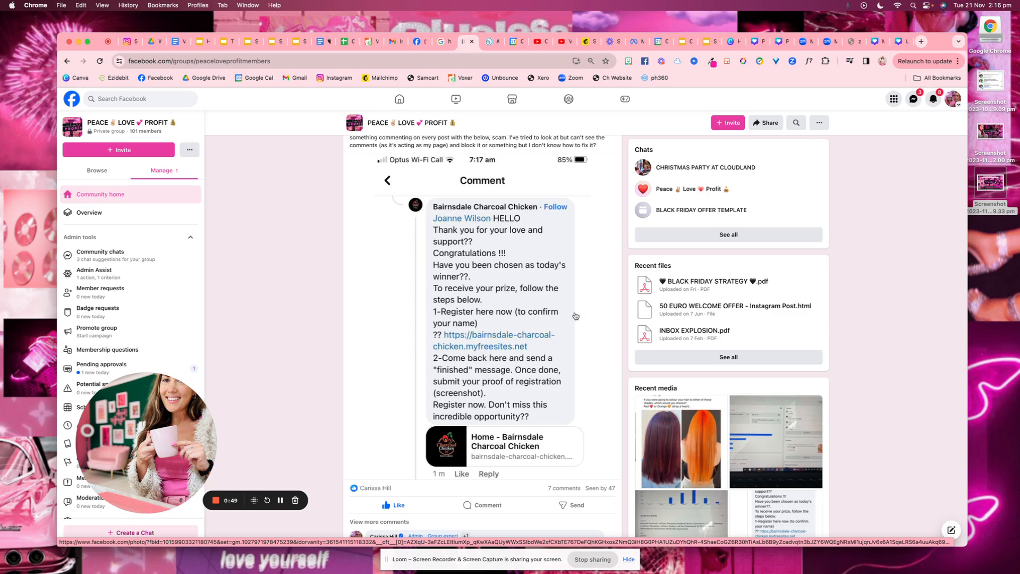
pyautogui.moveTo(513, 281)
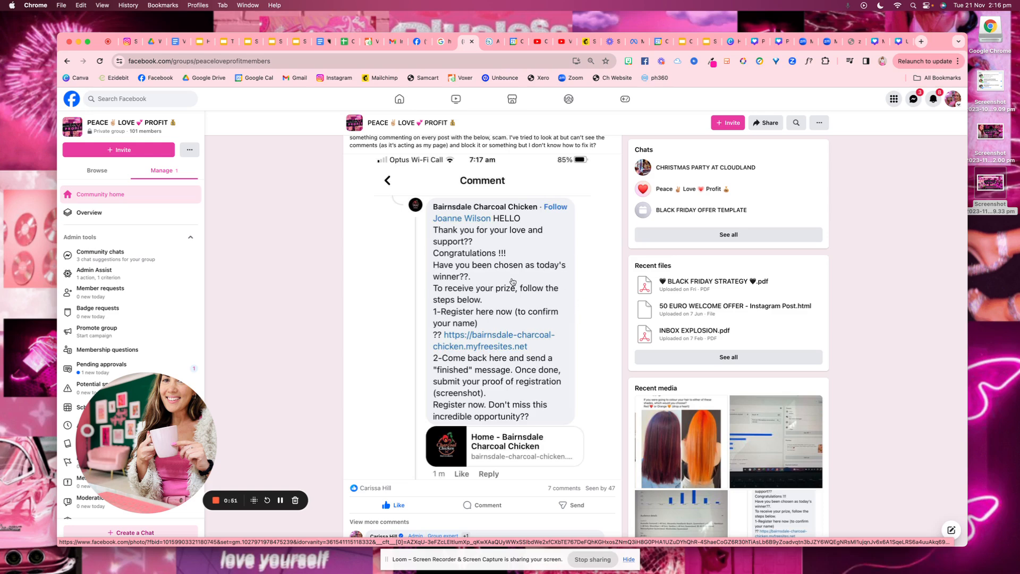
pyautogui.moveTo(486, 329)
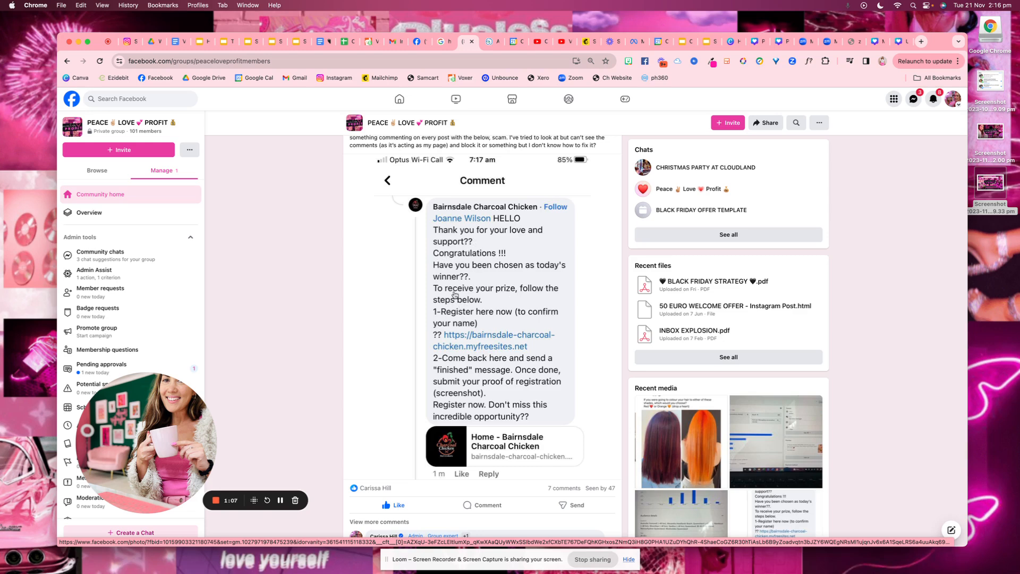
pyautogui.moveTo(507, 294)
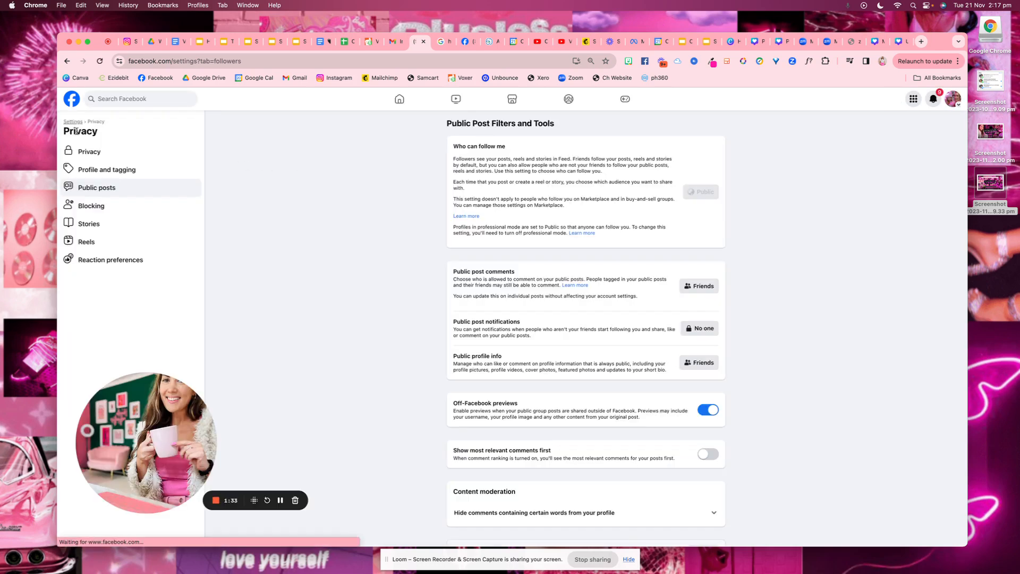
# Browse the privacy settings, return to Public Post Filters and Tools, and scroll to Content moderation.
pyautogui.click(90, 151)
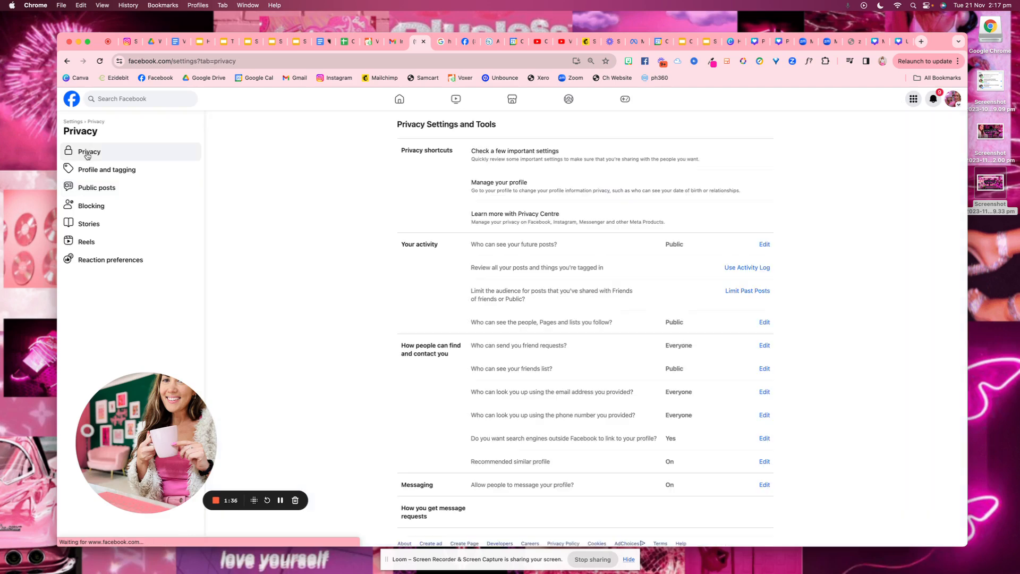
pyautogui.scroll(-3)
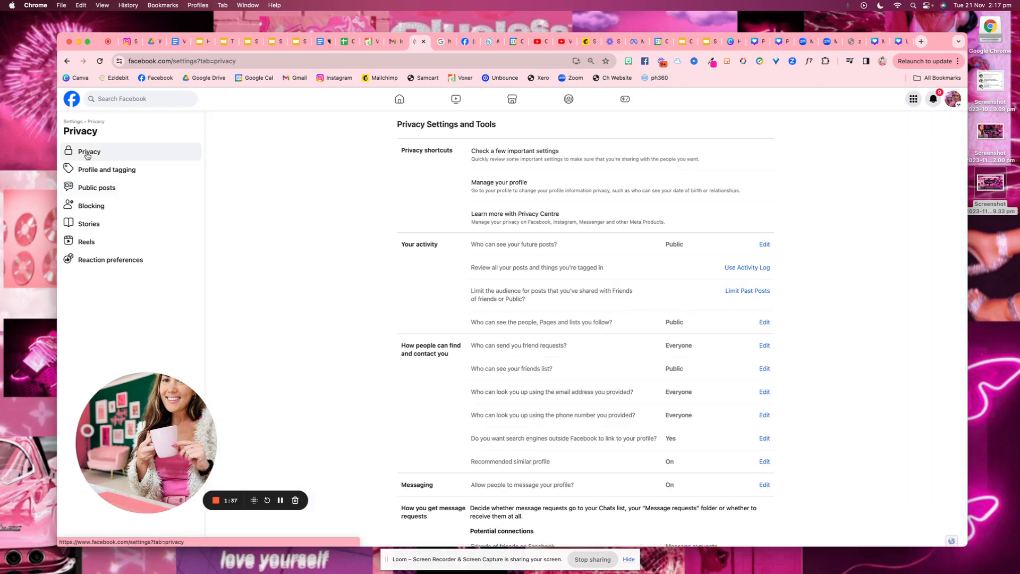
pyautogui.moveTo(365, 263)
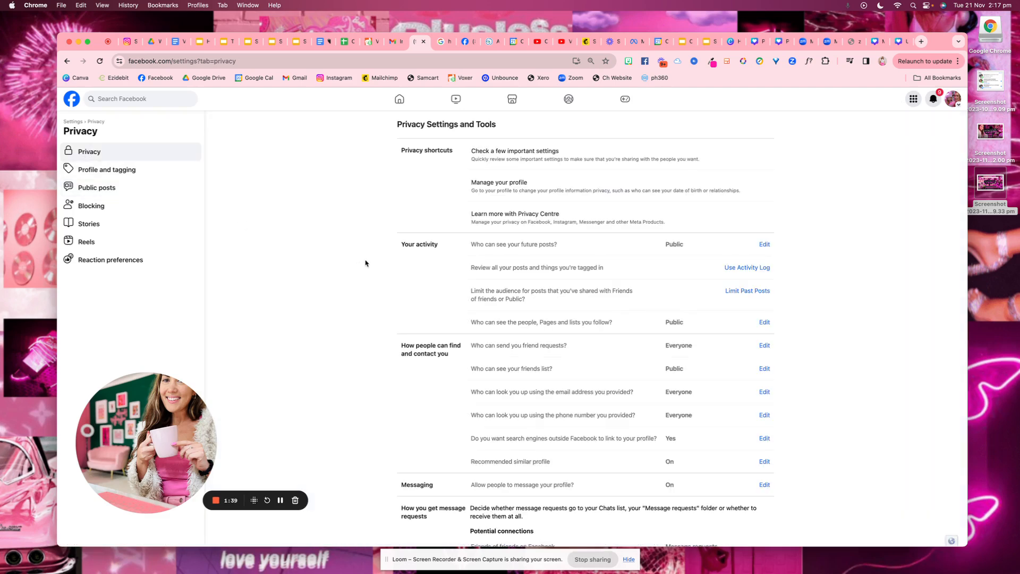
pyautogui.scroll(-3)
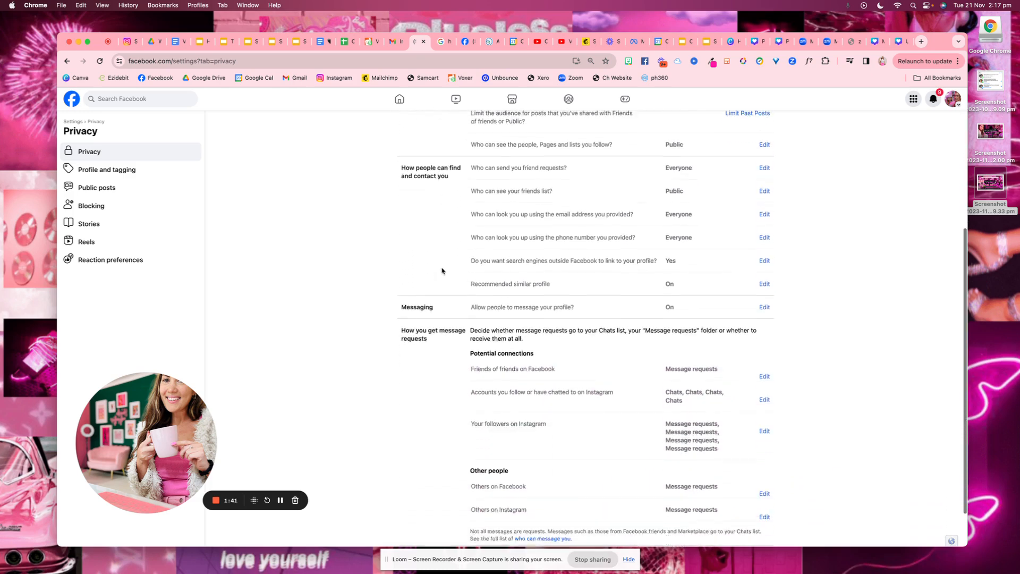
pyautogui.scroll(-3)
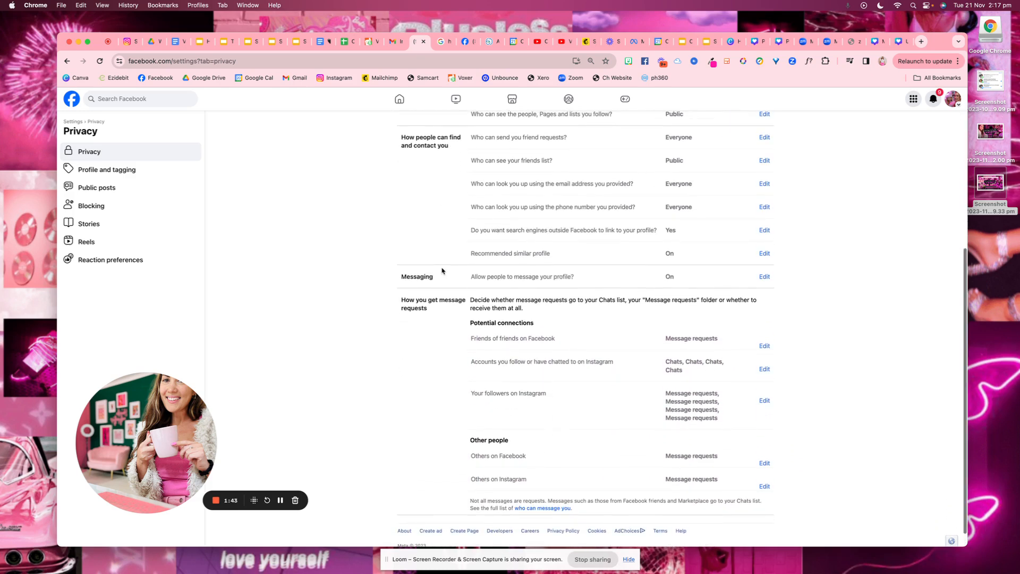
pyautogui.scroll(3)
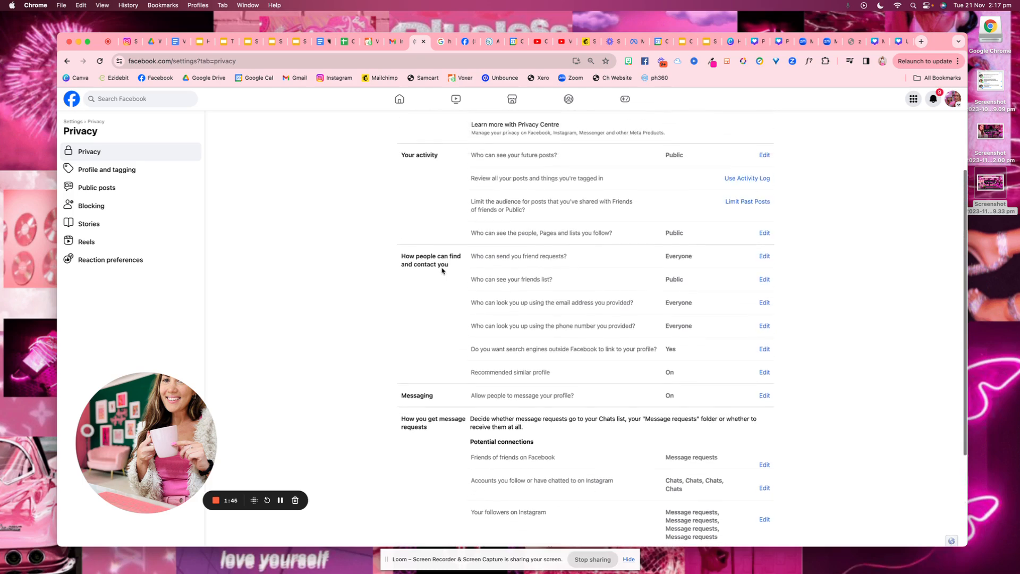
pyautogui.scroll(3)
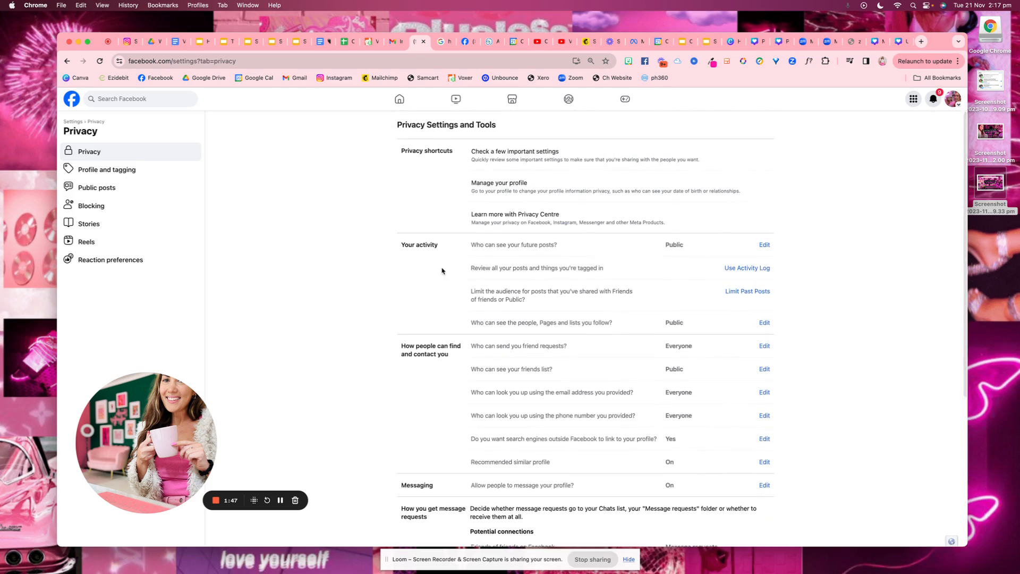
pyautogui.click(96, 187)
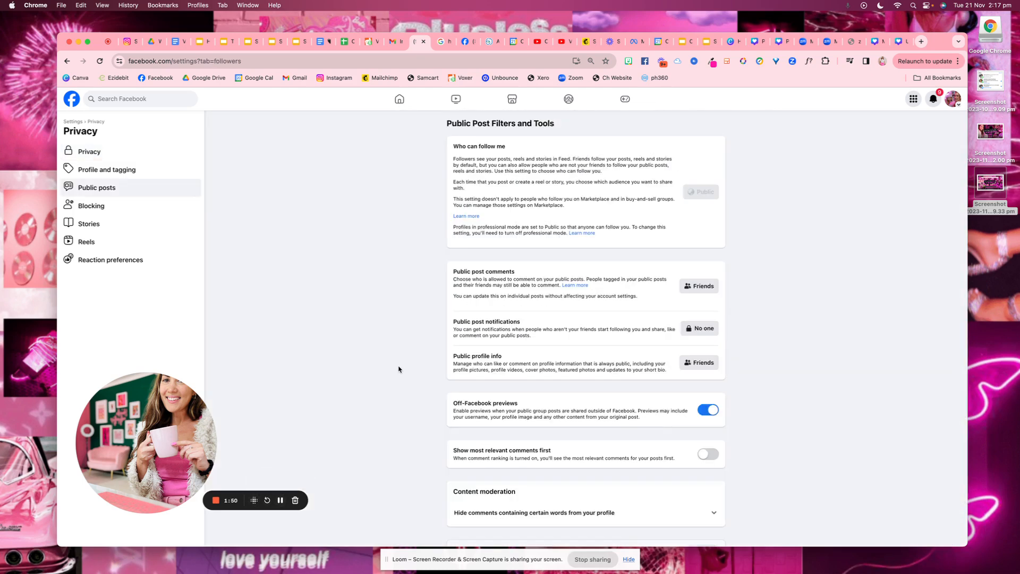
pyautogui.moveTo(91, 193)
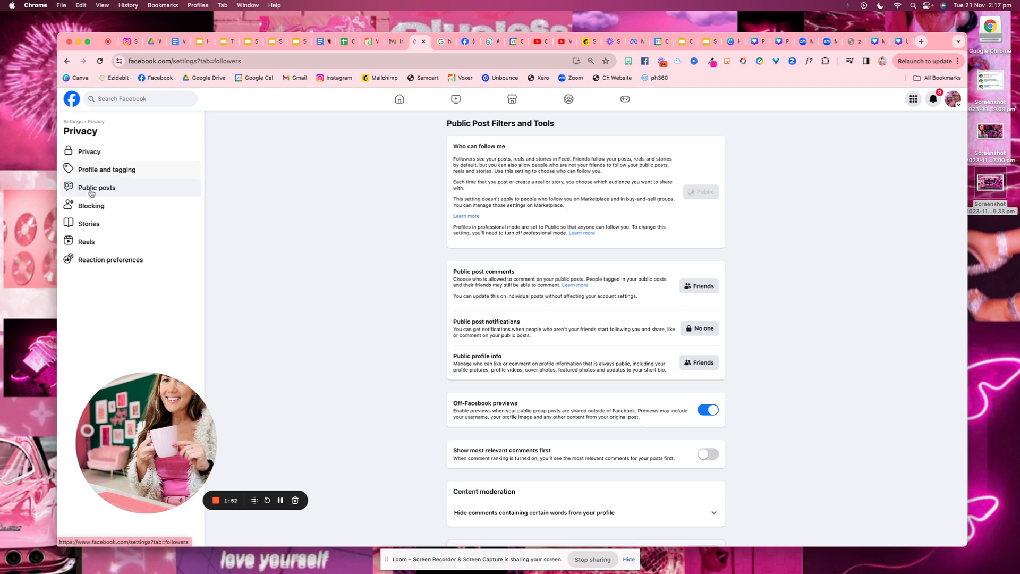
pyautogui.moveTo(247, 194)
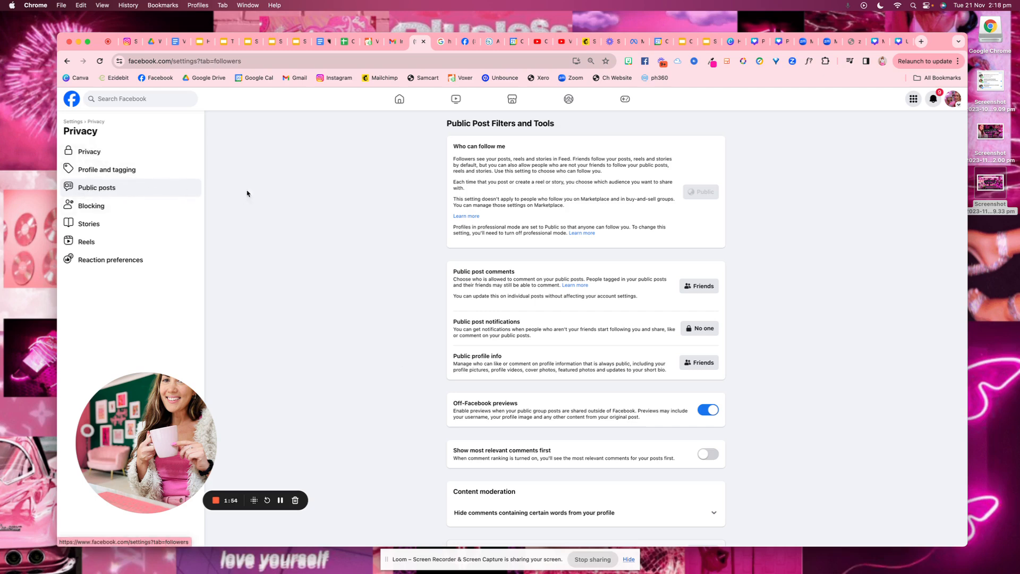
pyautogui.moveTo(440, 263)
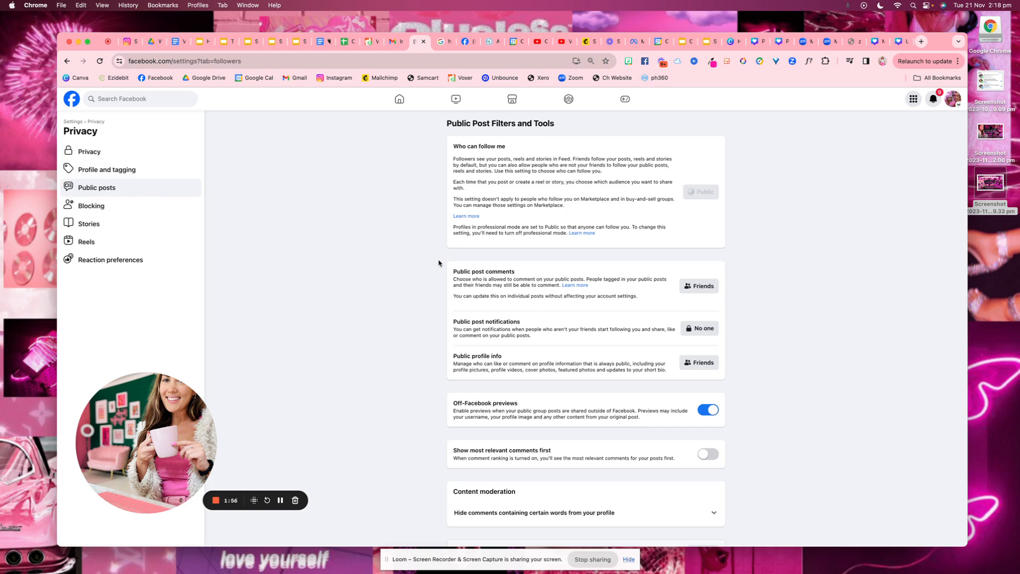
pyautogui.scroll(-3)
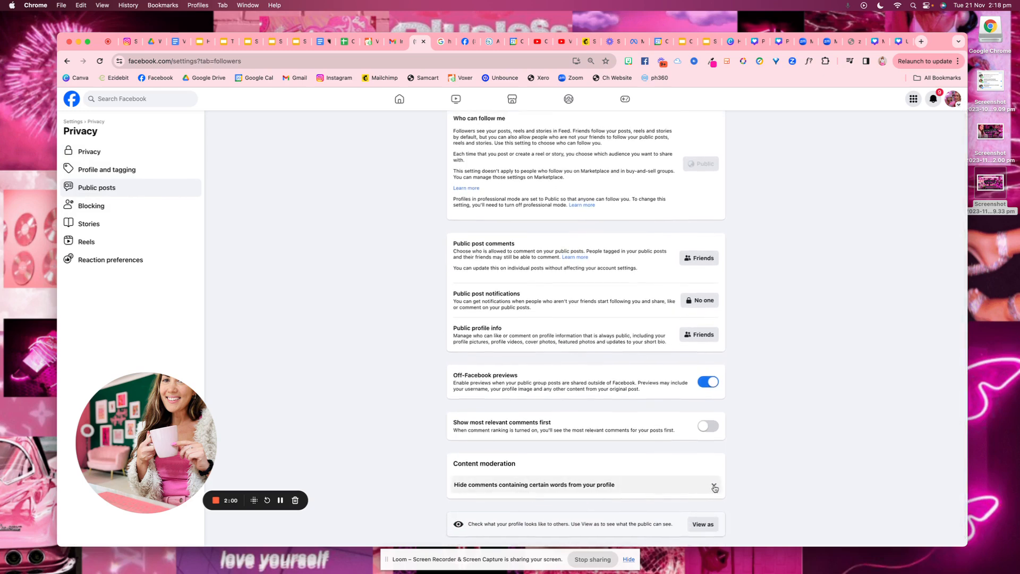
# Add congratulations, winner and prize as hidden comment keywords and save the filter.
pyautogui.click(714, 487)
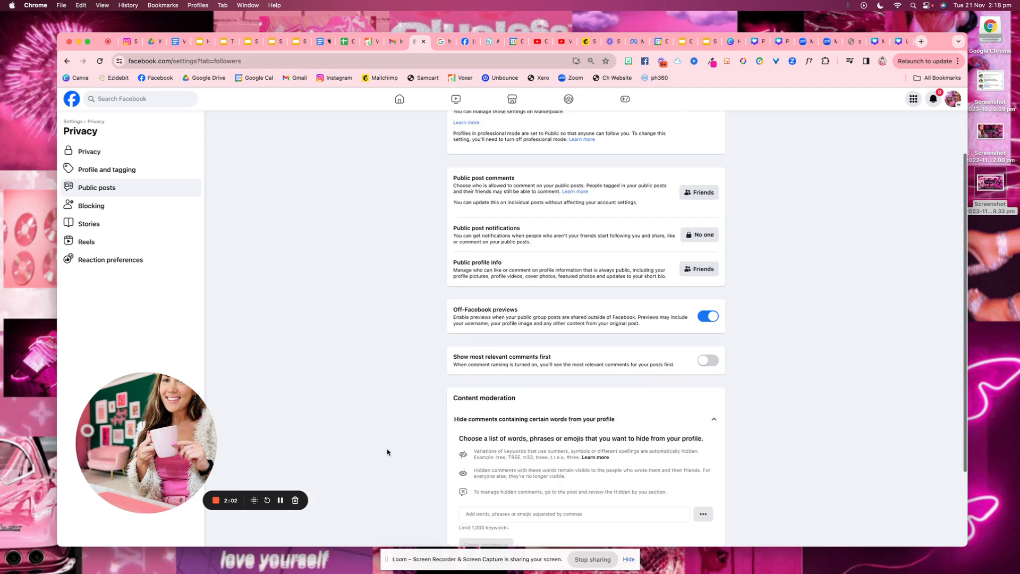
pyautogui.scroll(-3)
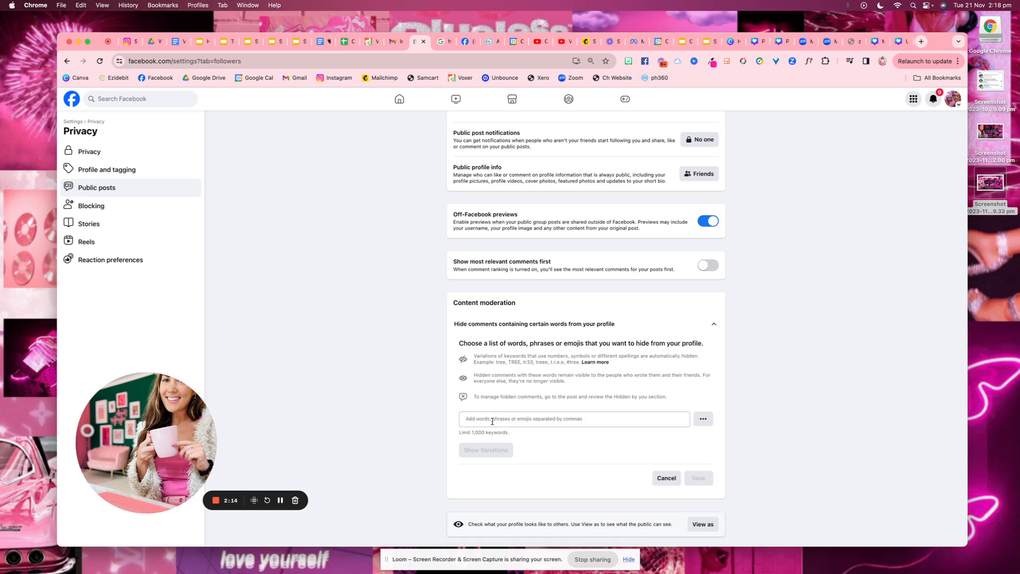
pyautogui.click(573, 418)
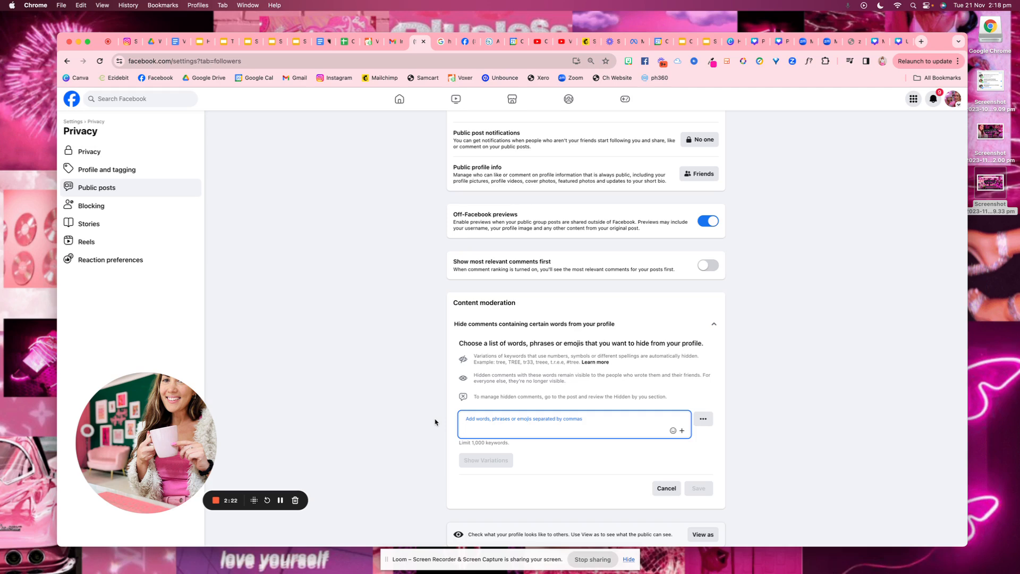
pyautogui.write('congratulations')
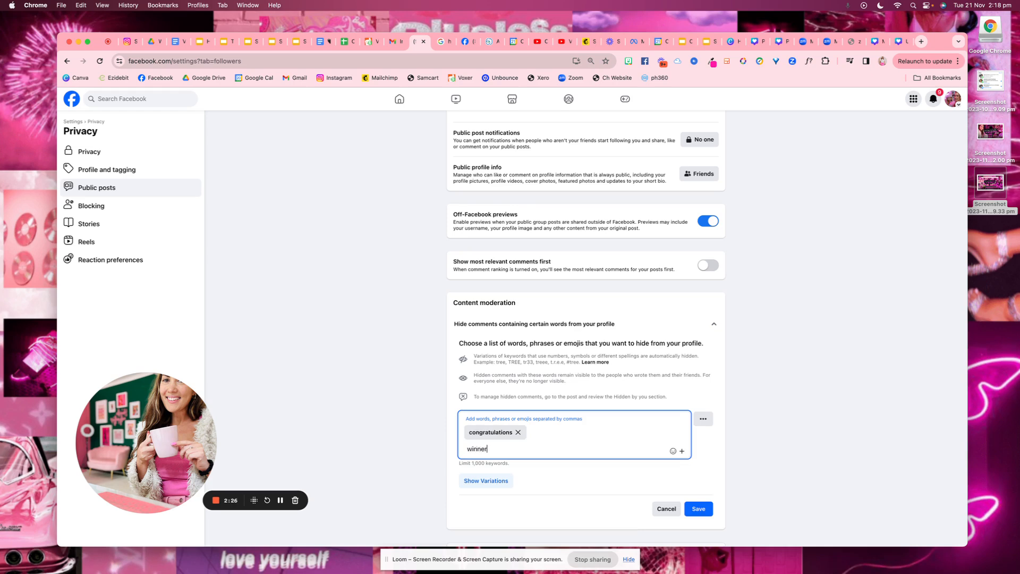
pyautogui.press('Return')
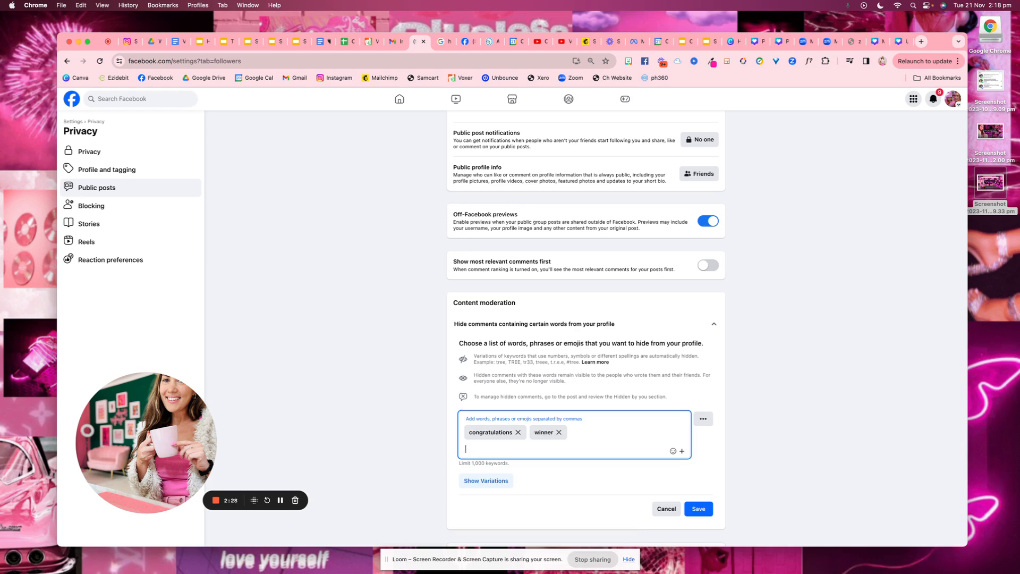
pyautogui.write('priz')
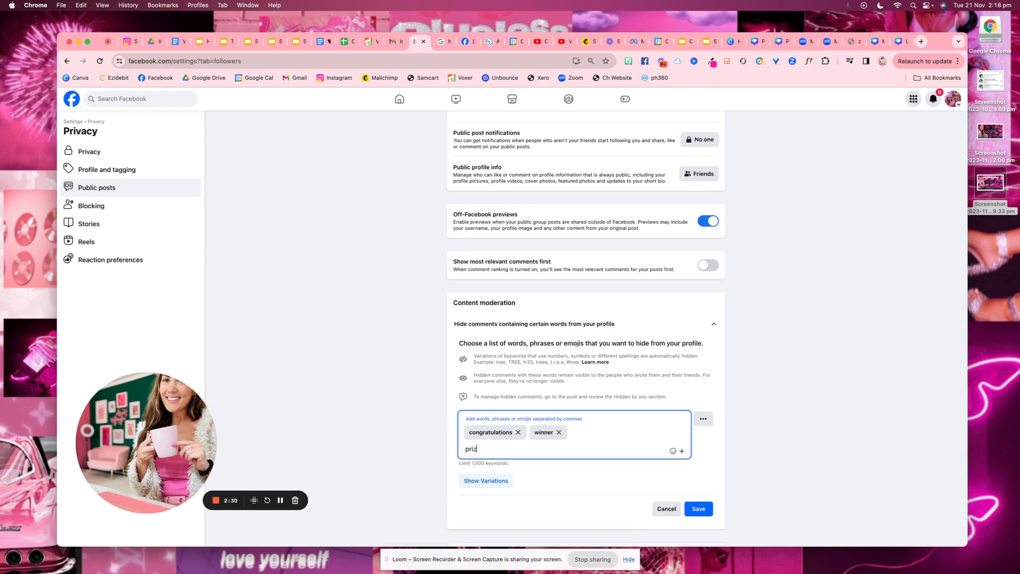
pyautogui.press('Return')
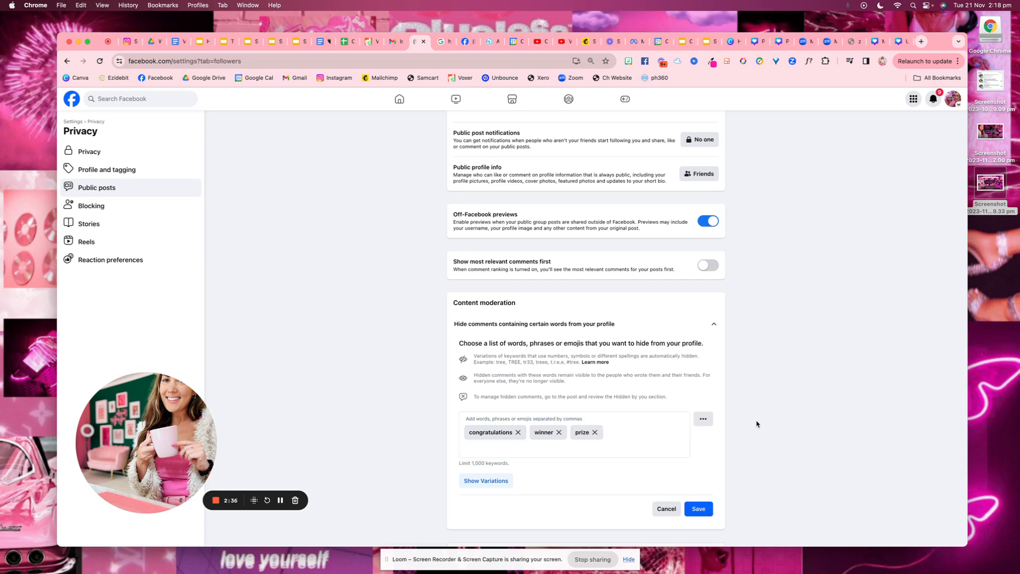
pyautogui.click(698, 508)
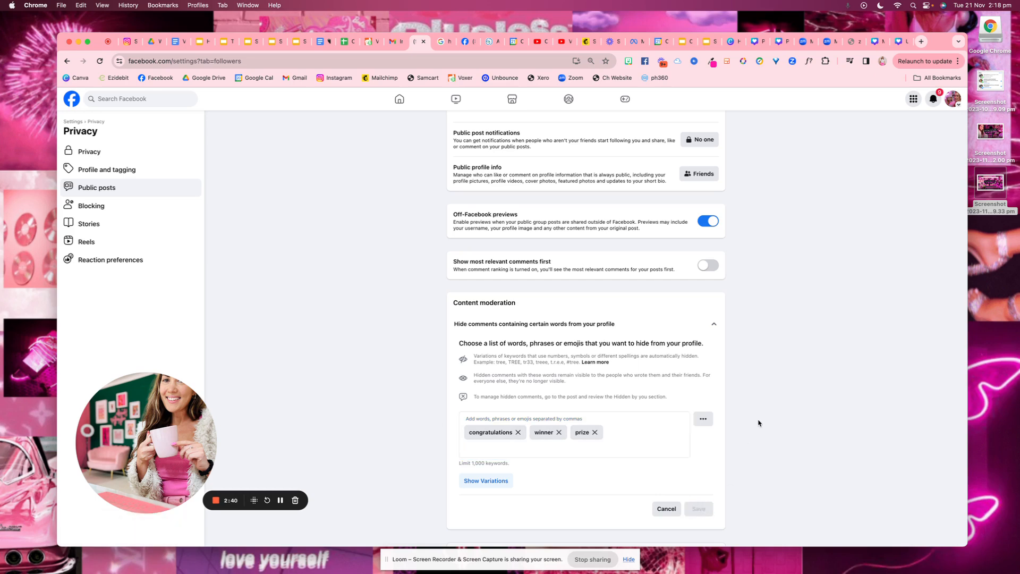
pyautogui.moveTo(389, 429)
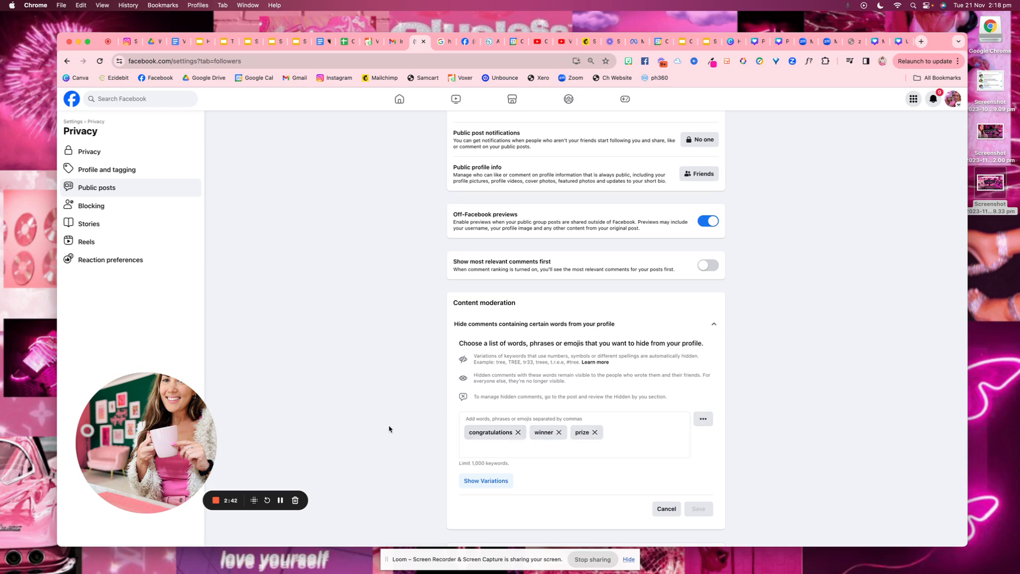
pyautogui.moveTo(439, 419)
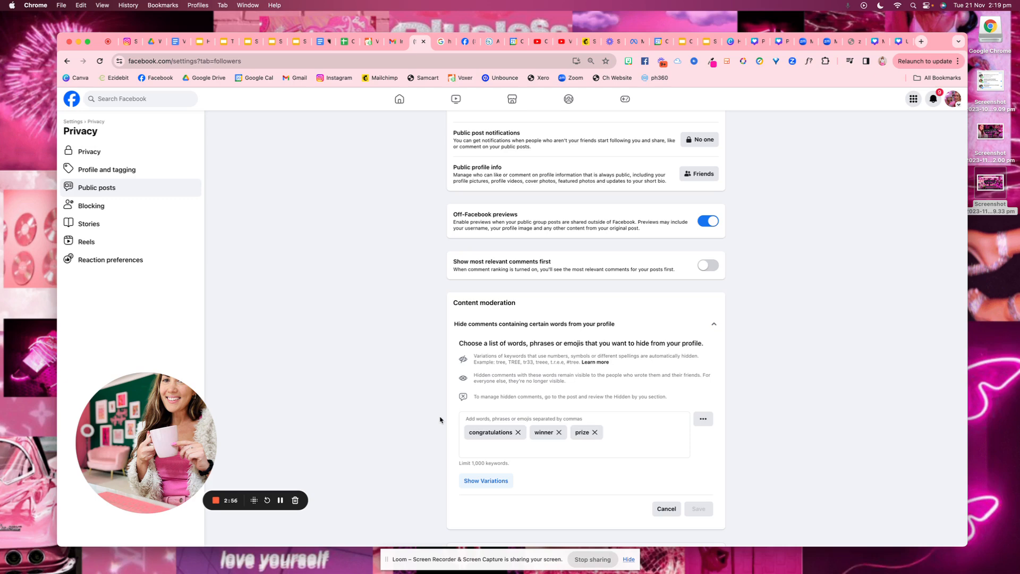
pyautogui.scroll(3)
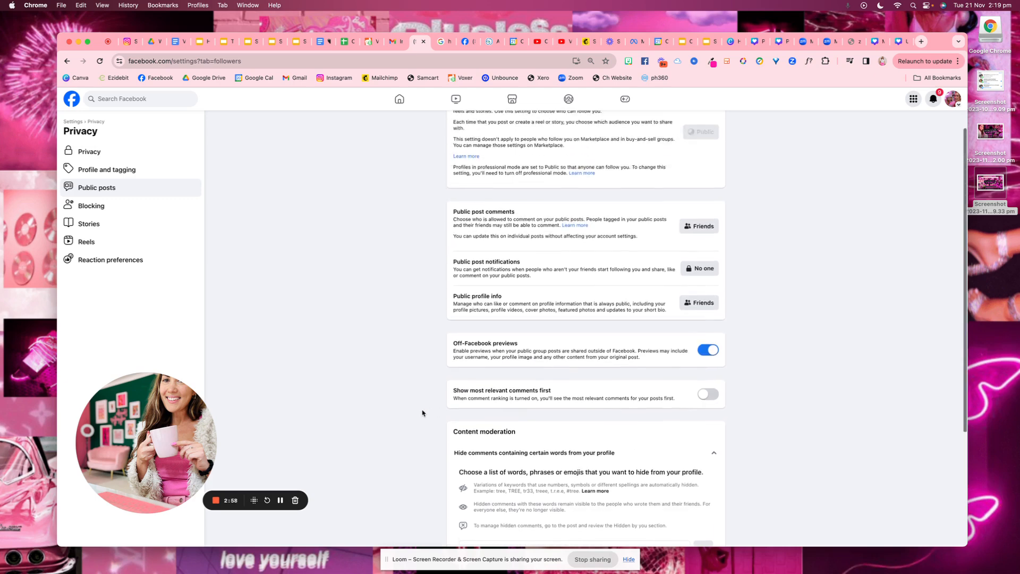
pyautogui.scroll(3)
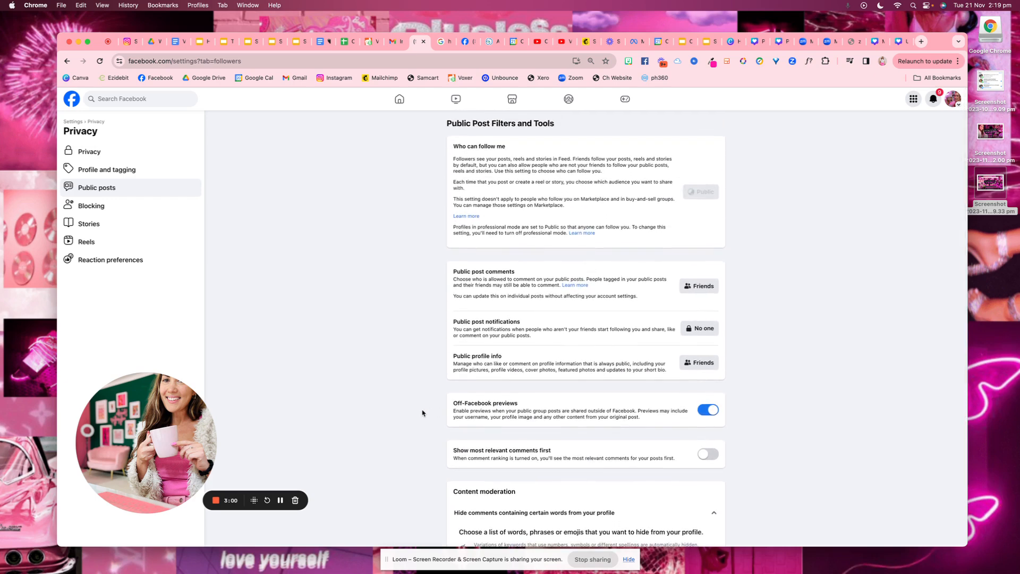
pyautogui.scroll(-3)
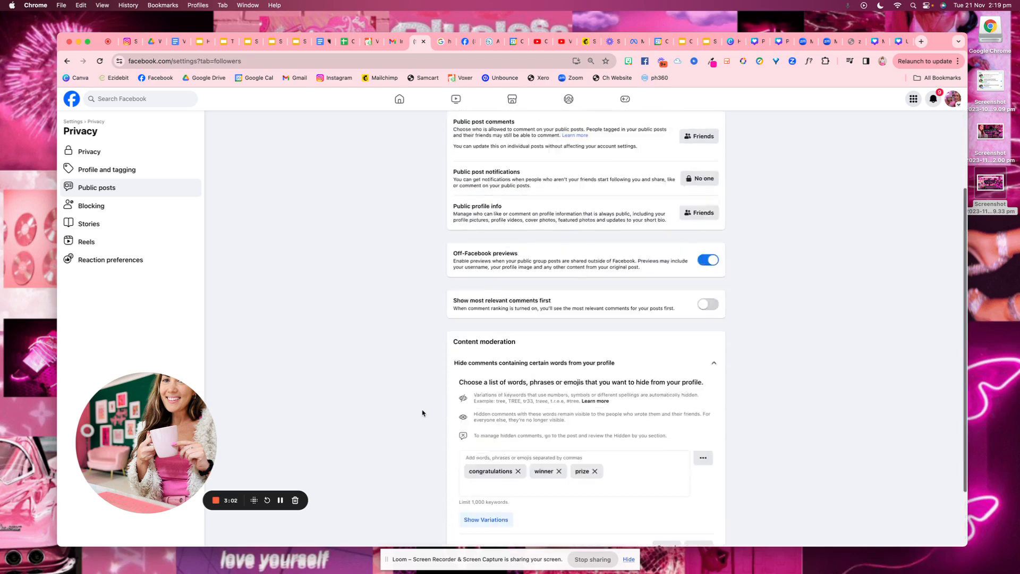
pyautogui.scroll(3)
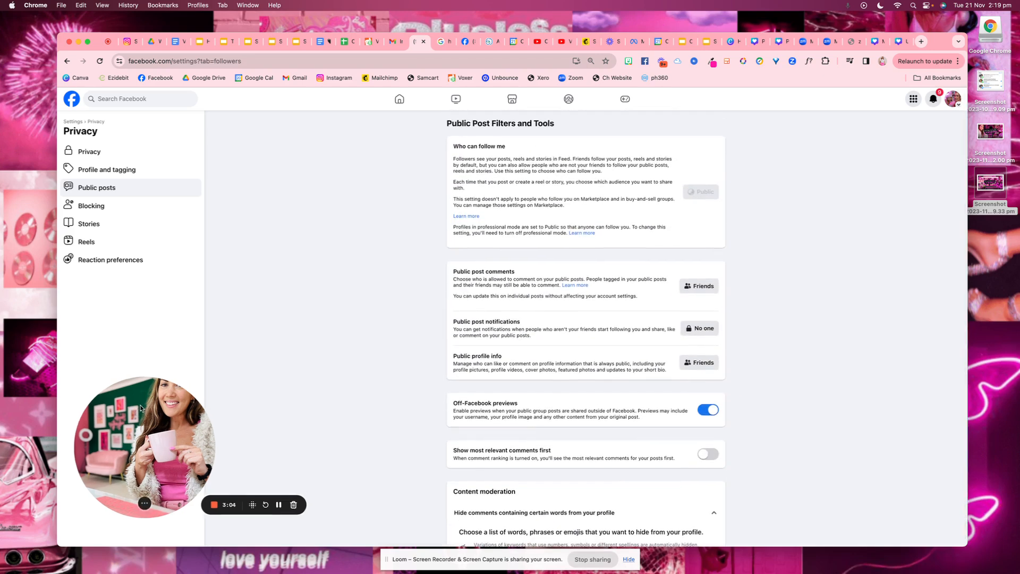
pyautogui.moveTo(432, 413)
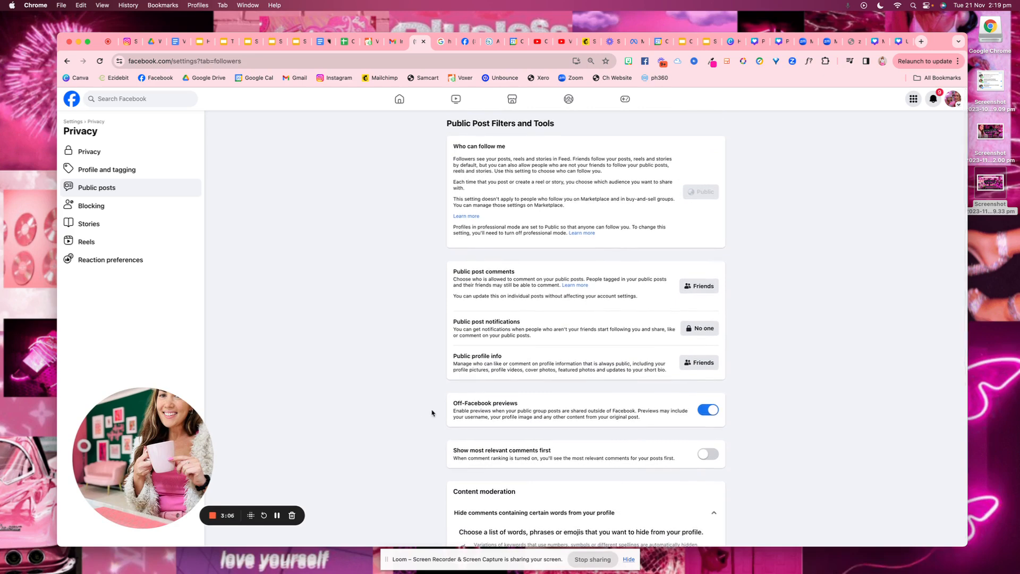
pyautogui.scroll(-3)
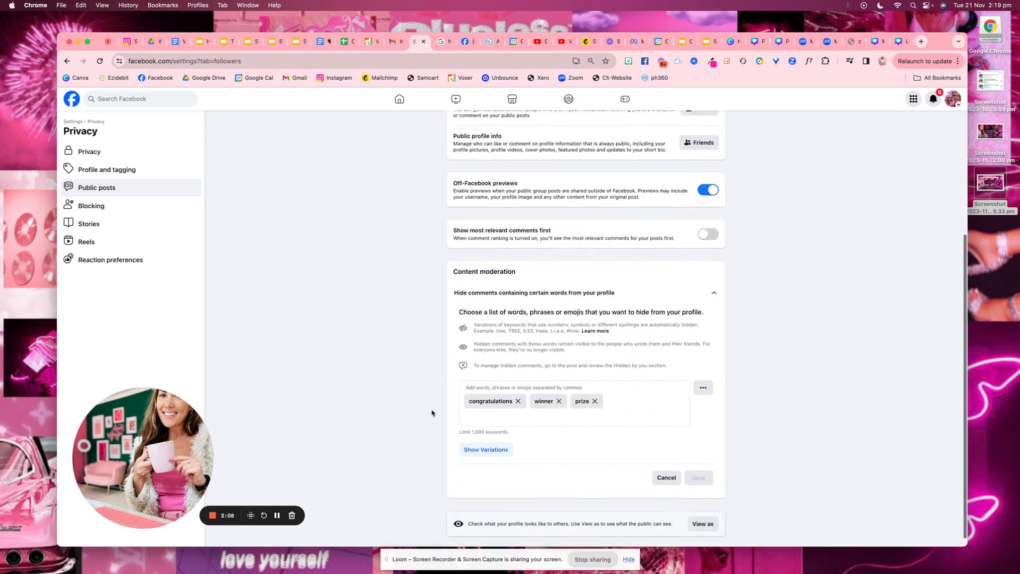
pyautogui.scroll(3)
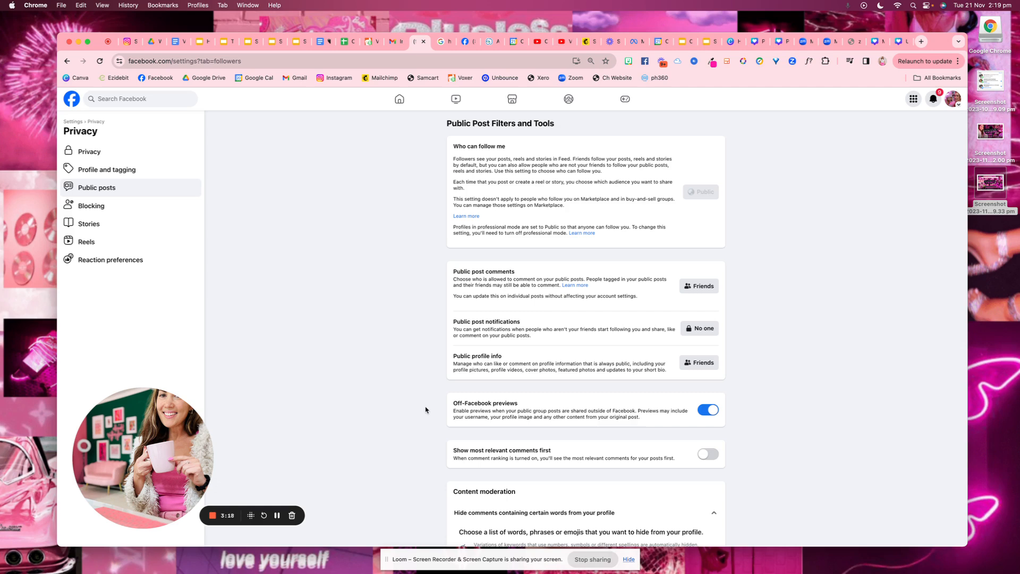
pyautogui.moveTo(276, 515)
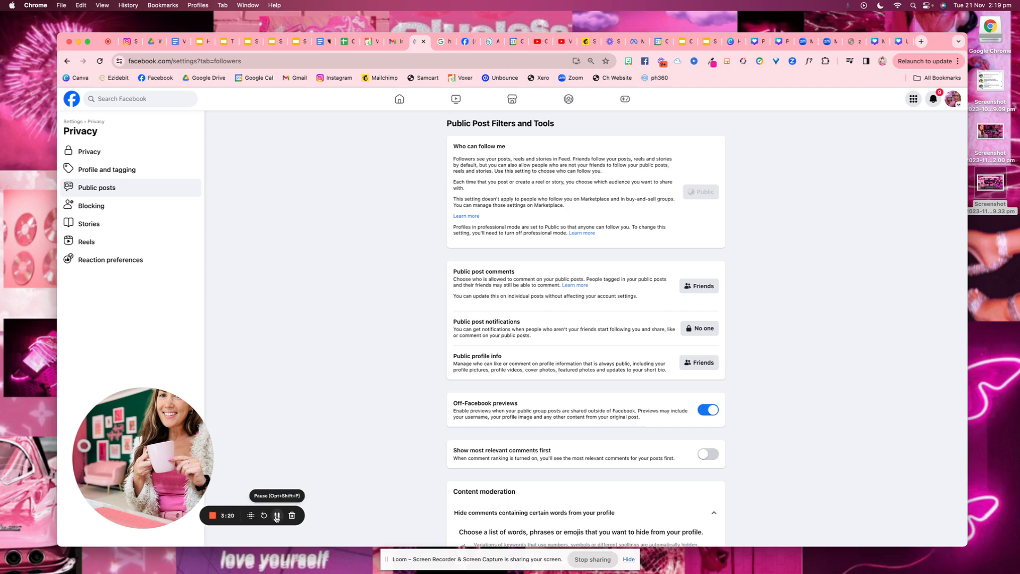